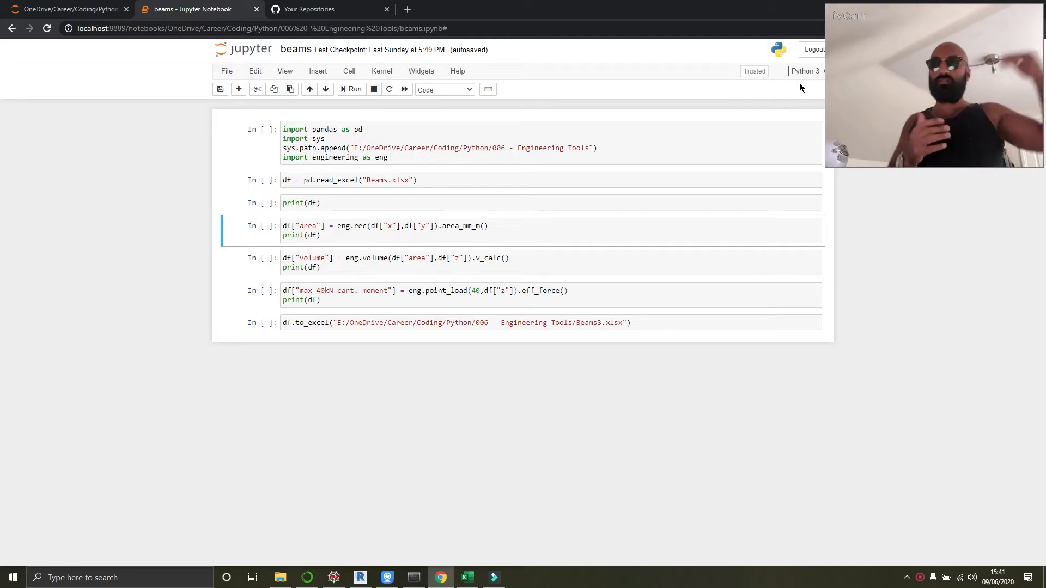
mouse_move(765, 122)
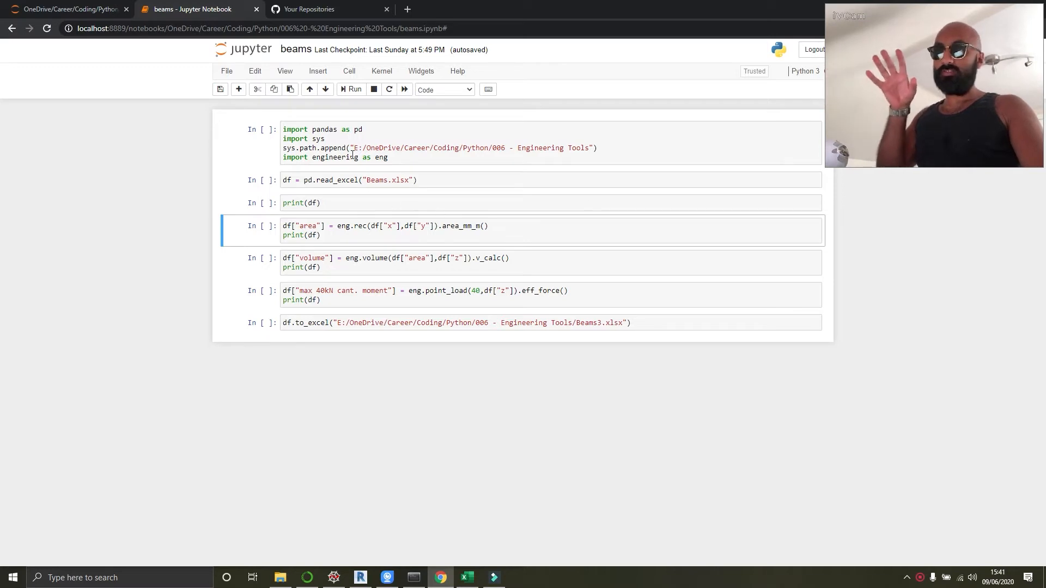
mouse_move(352, 217)
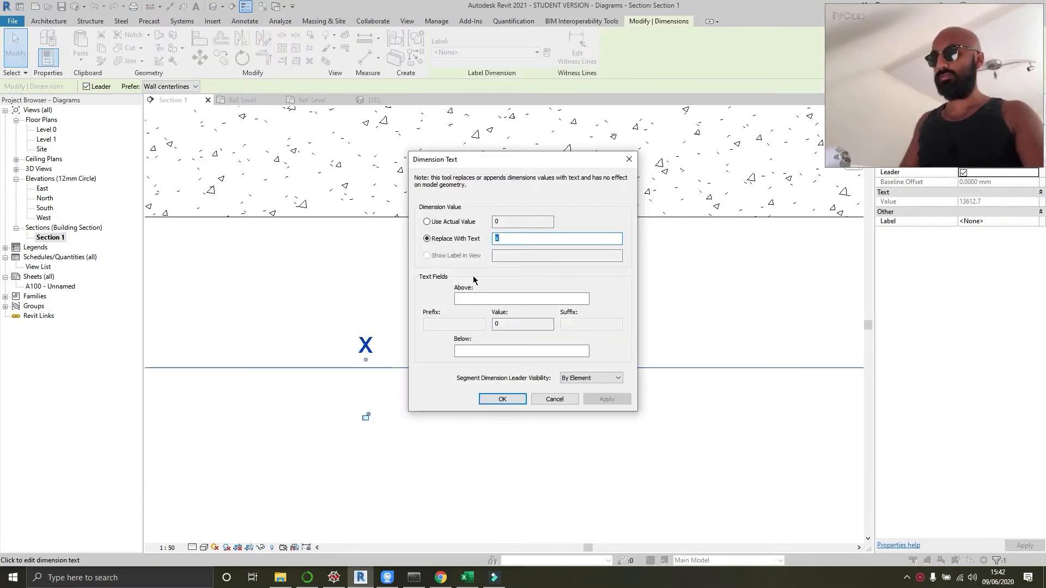
Step: Cancel the Dimension Text dialog to return to the Section 1 view
click(502, 399)
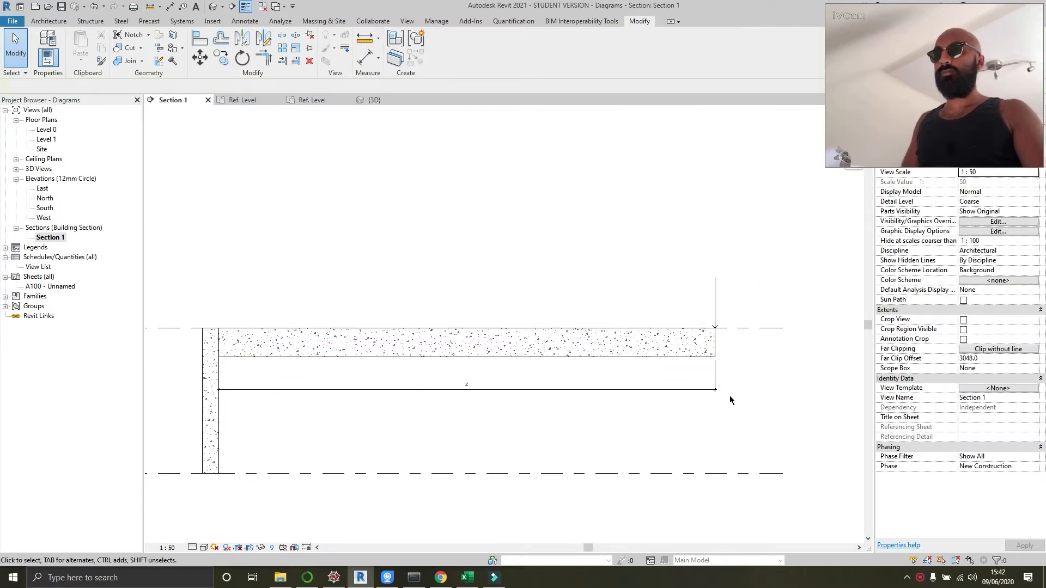
mouse_move(705, 416)
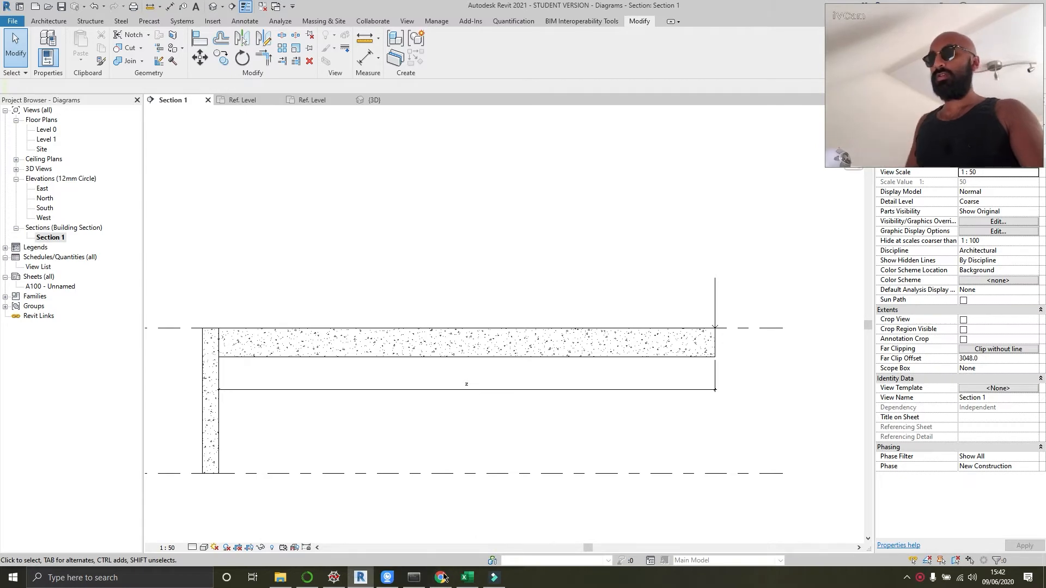
Step: Show the Beams workbook and inspect the =RANDBETWEEN(1,10)*100 formula behind cell A2
click(466, 577)
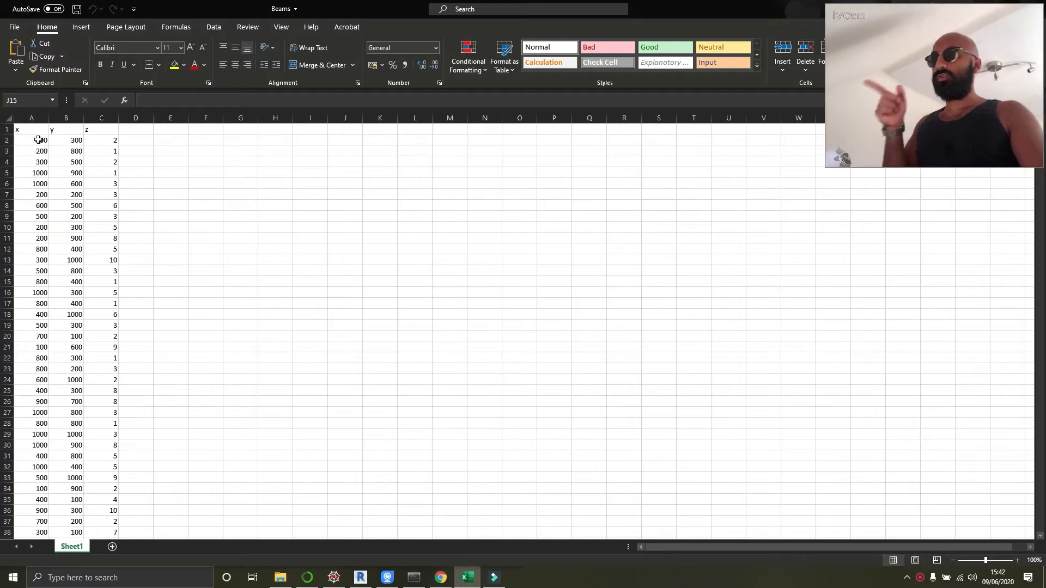
click(30, 140)
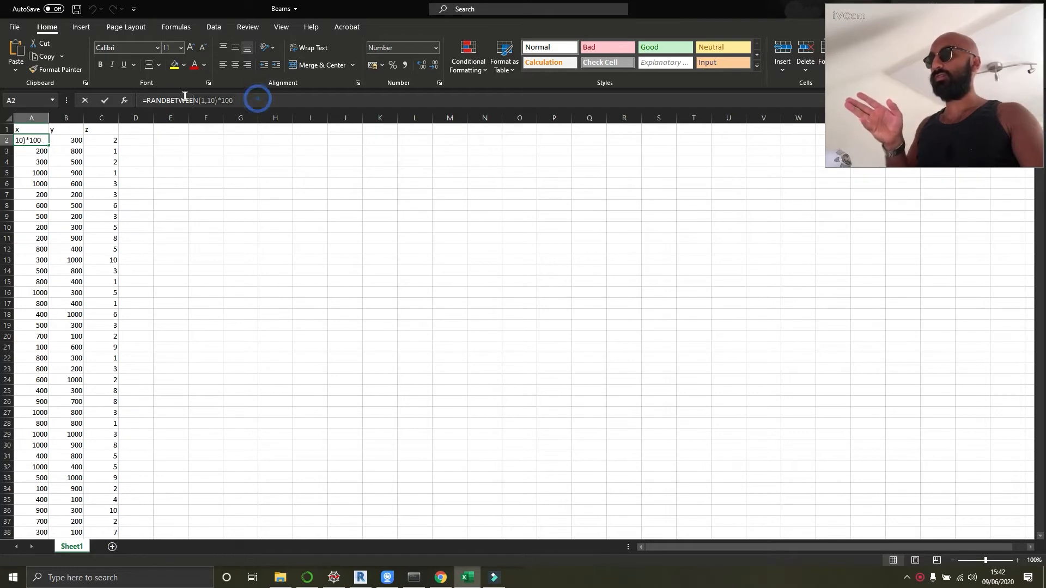
click(187, 100)
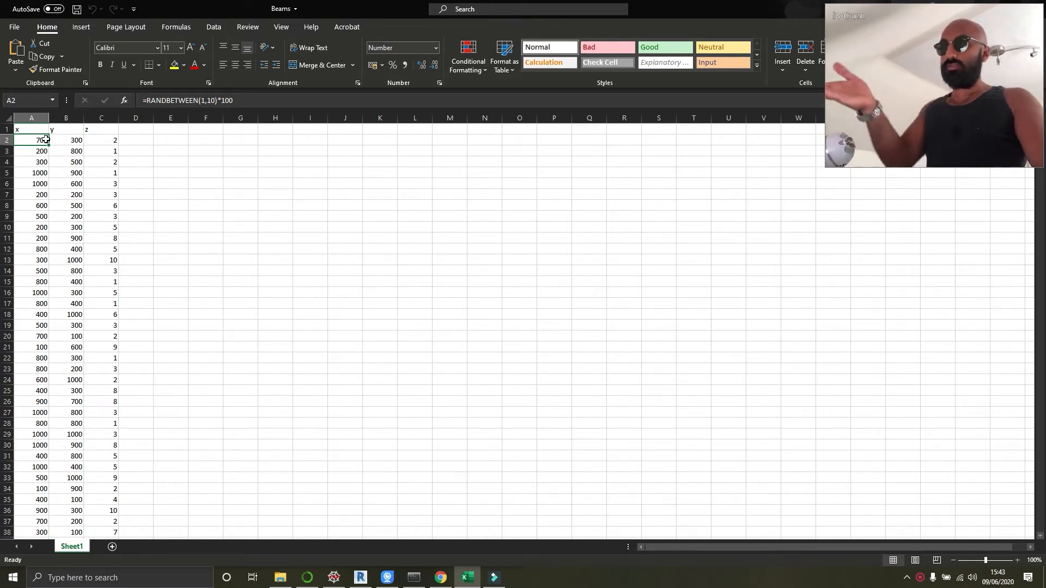
click(65, 140)
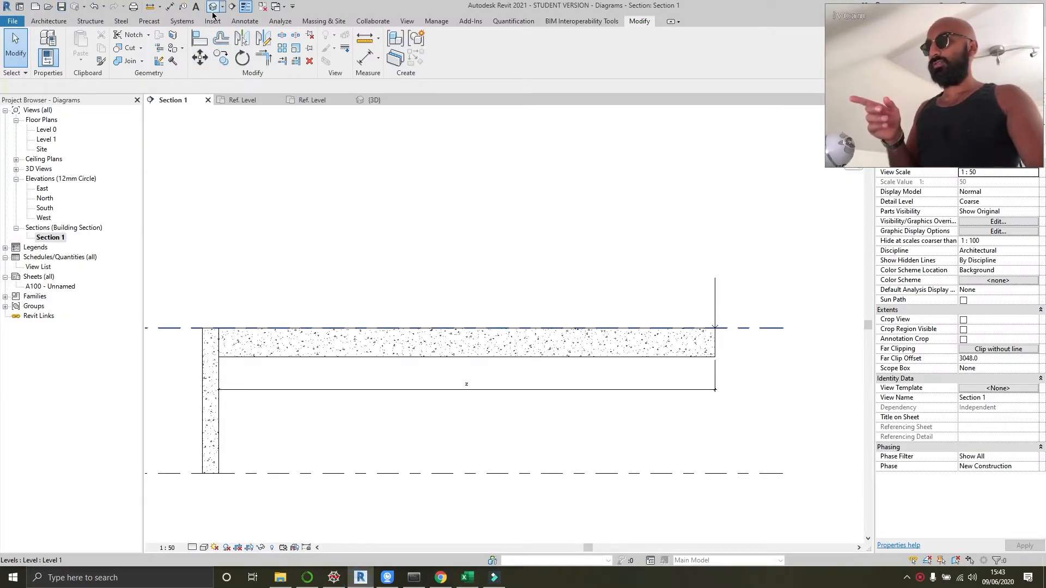
Step: View the beam in 3D with its x, y and z labels, then return to Excel
click(374, 99)
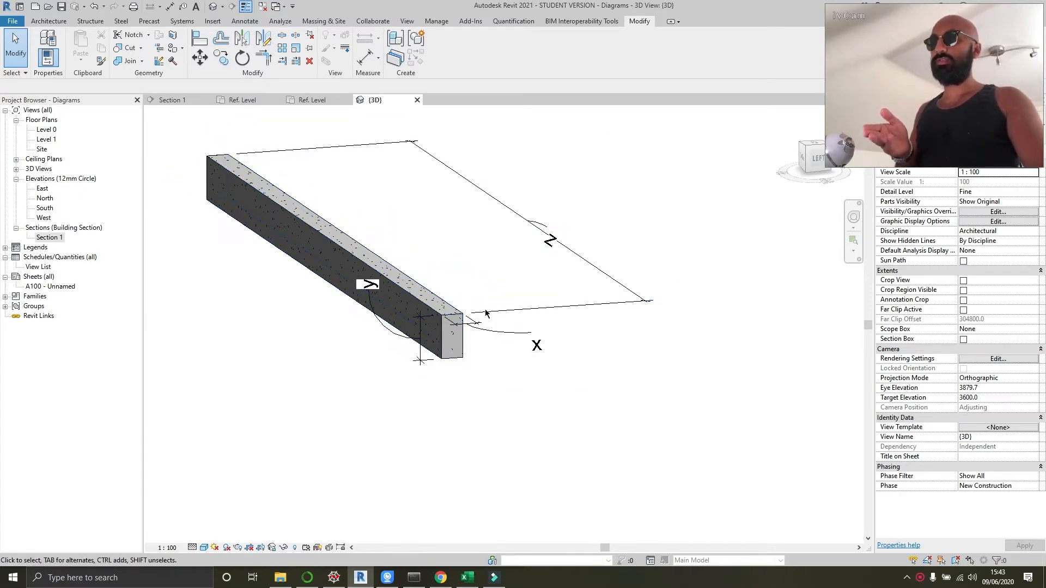
click(465, 577)
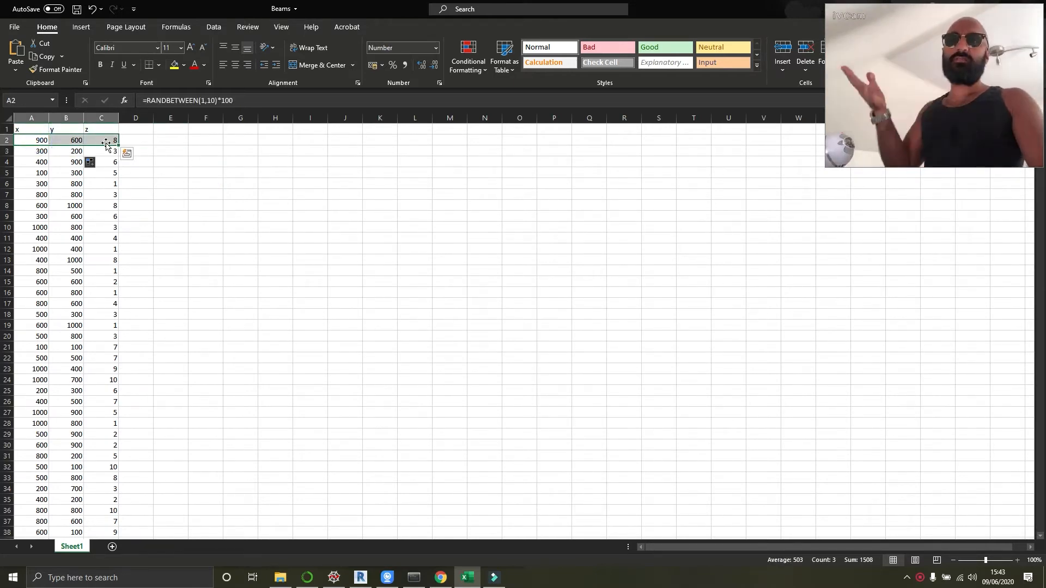
Step: Check cell B3's formula and save Beams.xlsx with the regenerated values
click(170, 172)
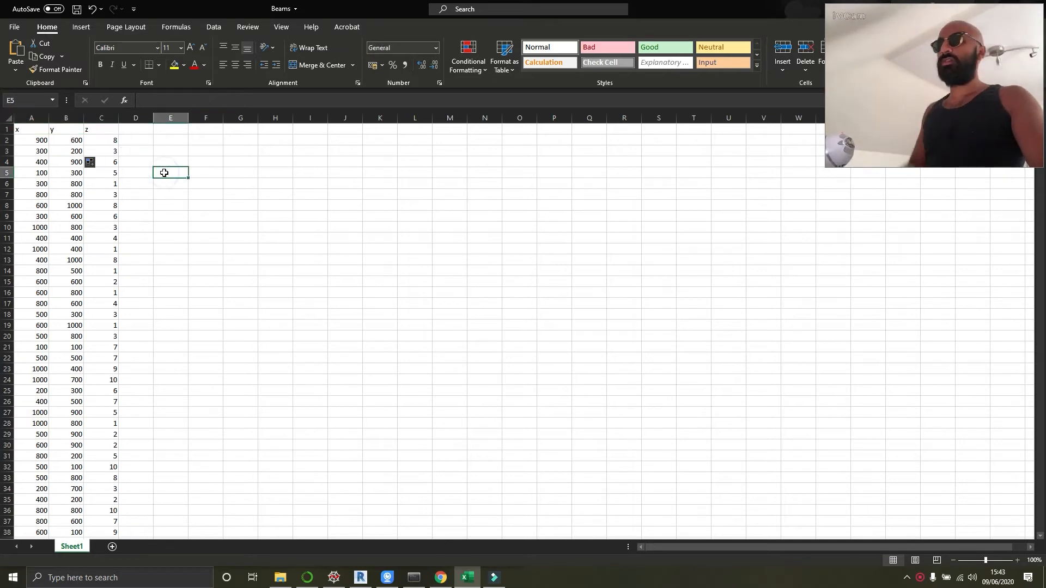
mouse_move(401, 315)
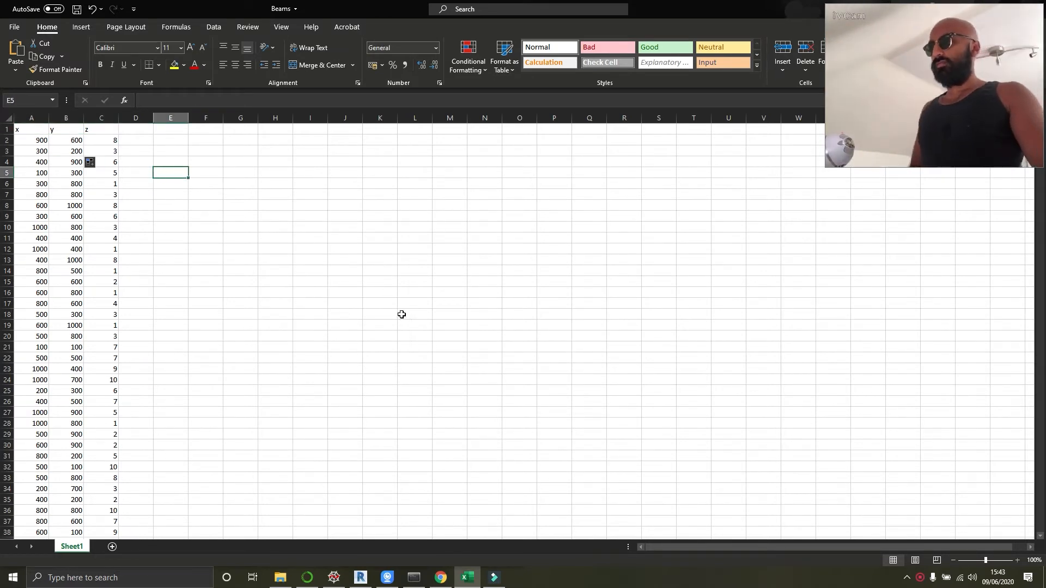
click(65, 151)
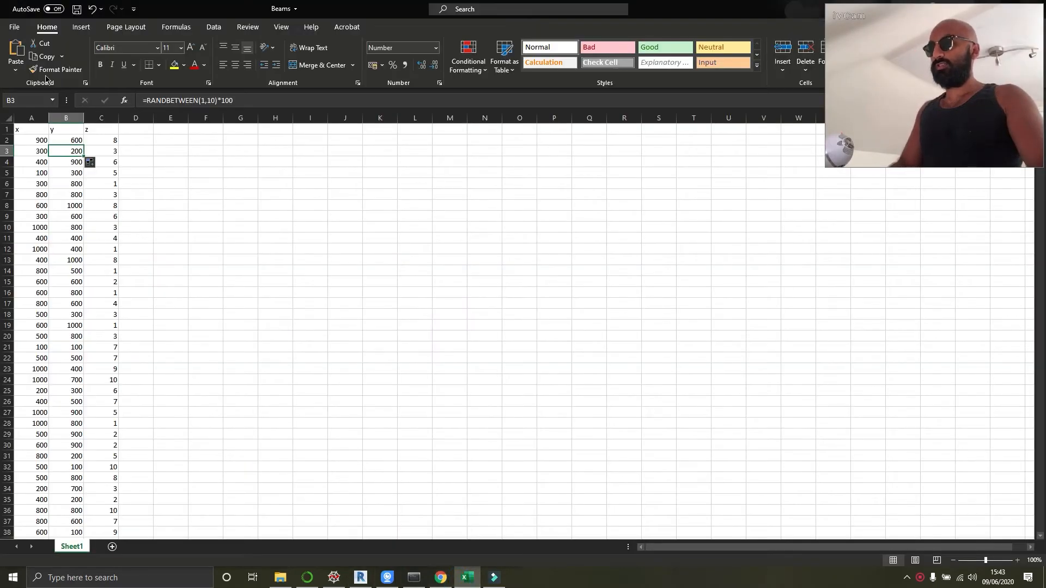
key(ctrl+s)
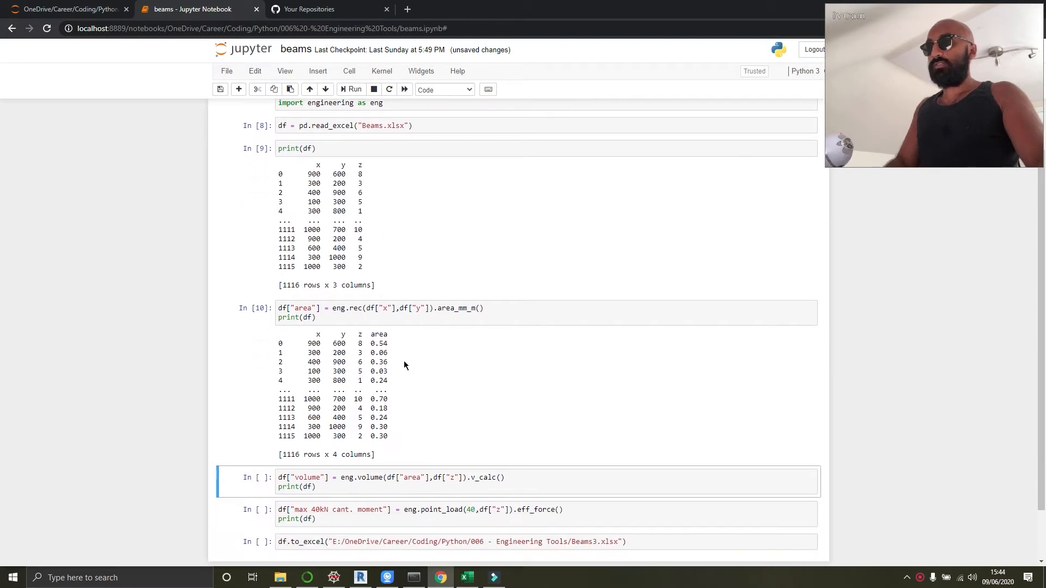
Step: Run the volume cell, then the max 40kN cantilever moment cell
scroll(down, 3)
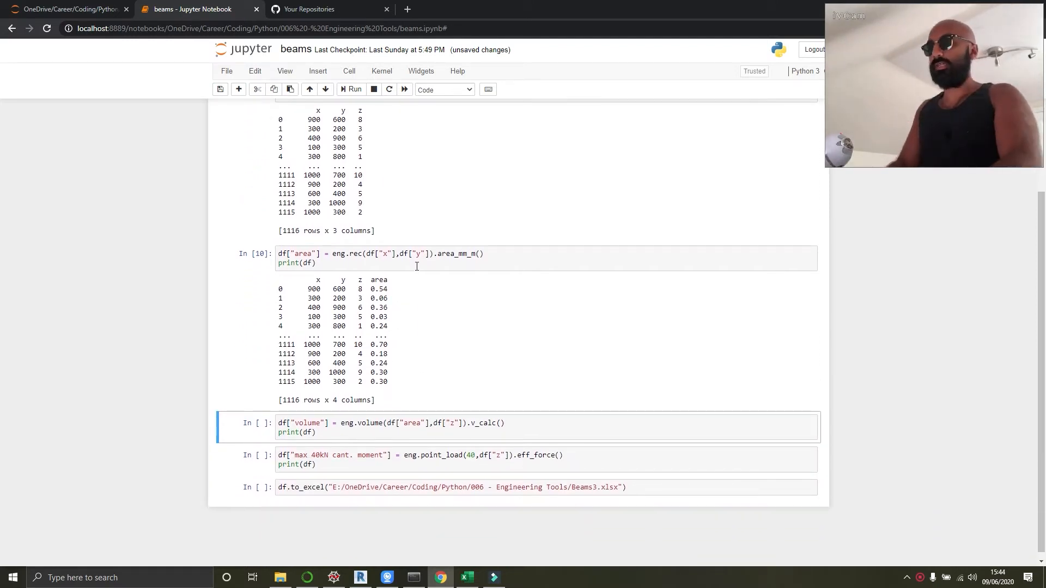
click(351, 89)
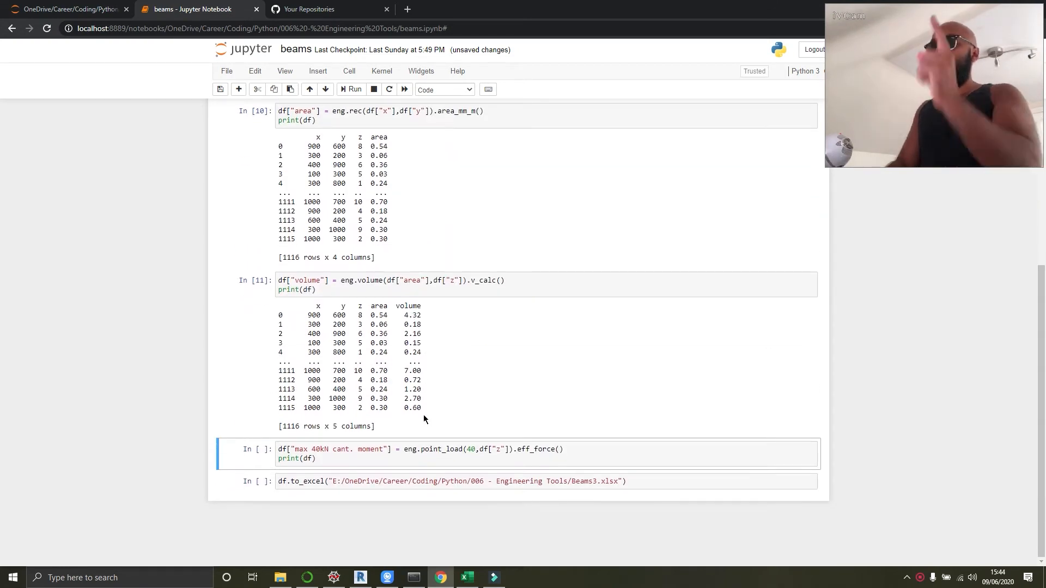
mouse_move(407, 353)
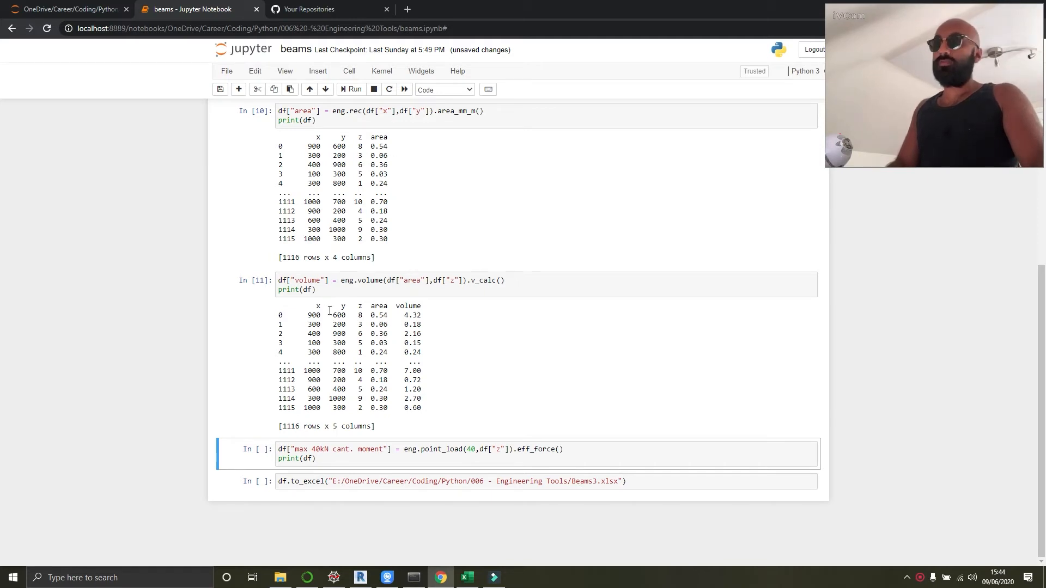
mouse_move(556, 345)
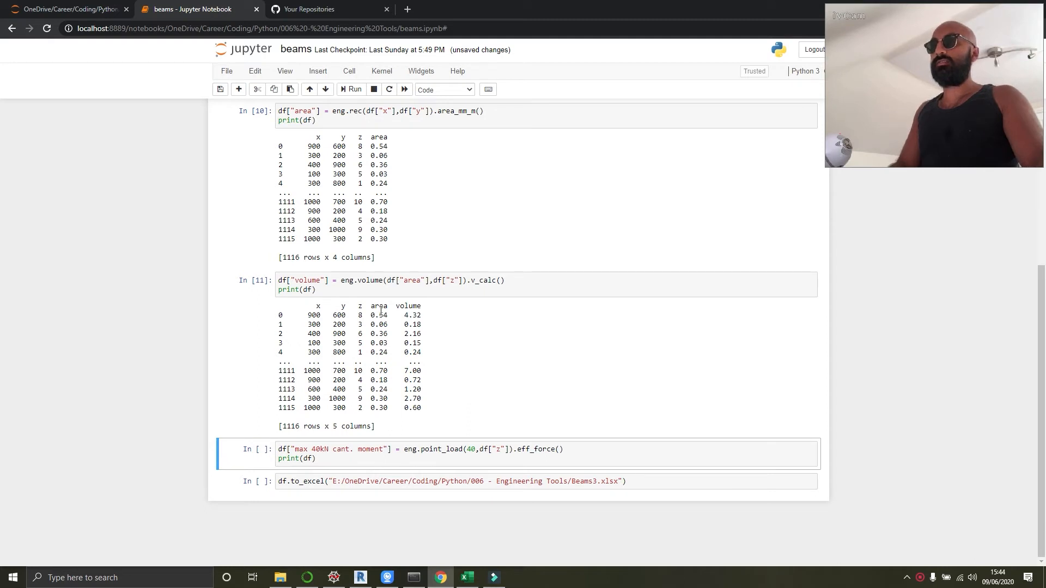
mouse_move(514, 345)
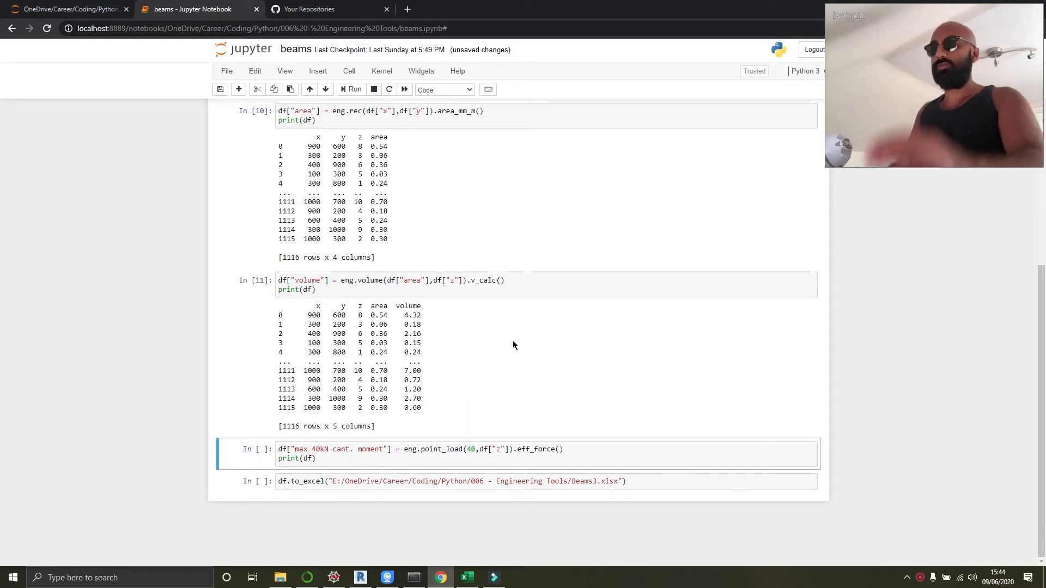
click(350, 88)
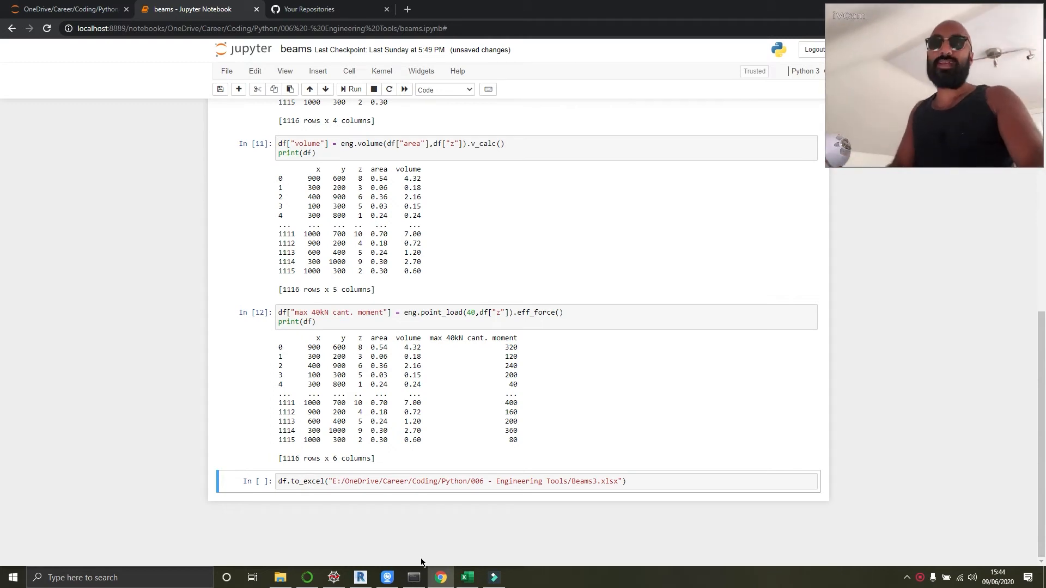
mouse_move(439, 577)
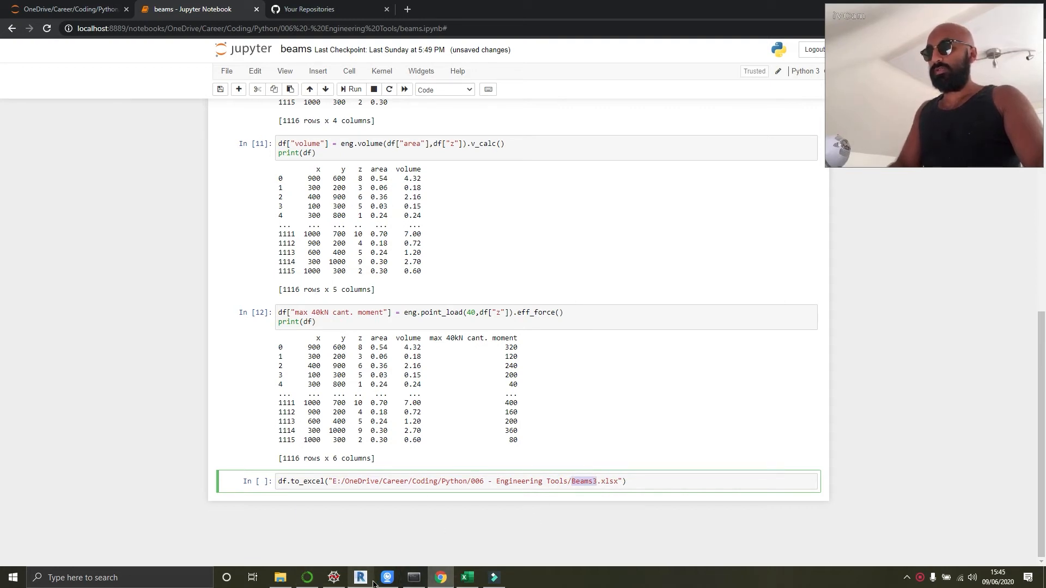
Step: Export the dataframe to Beams3.xlsx and locate it in the project folder
click(280, 578)
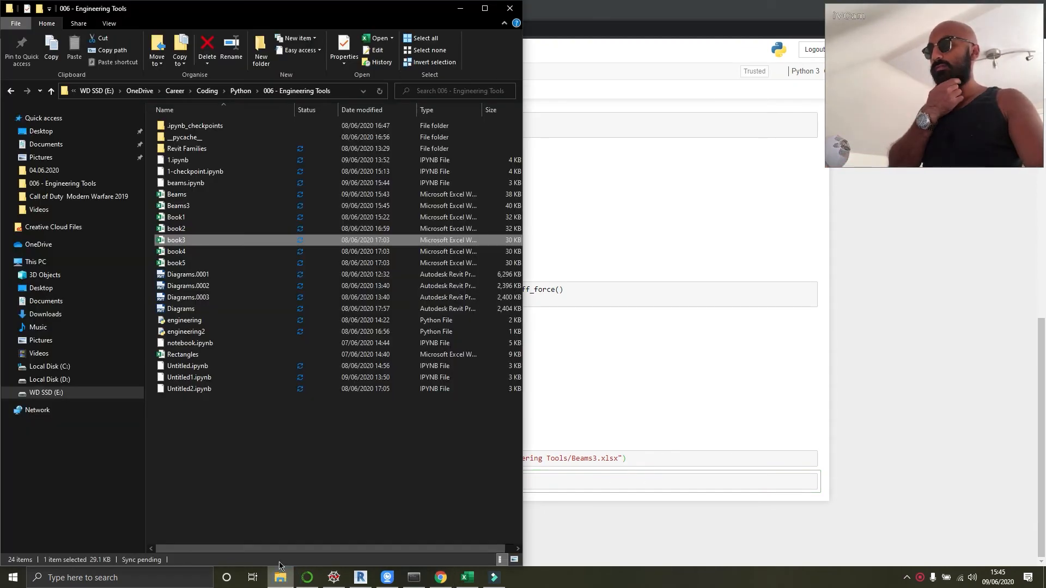
Step: Return to the original Beams workbook in Excel after confirming Beams3 exists
click(466, 577)
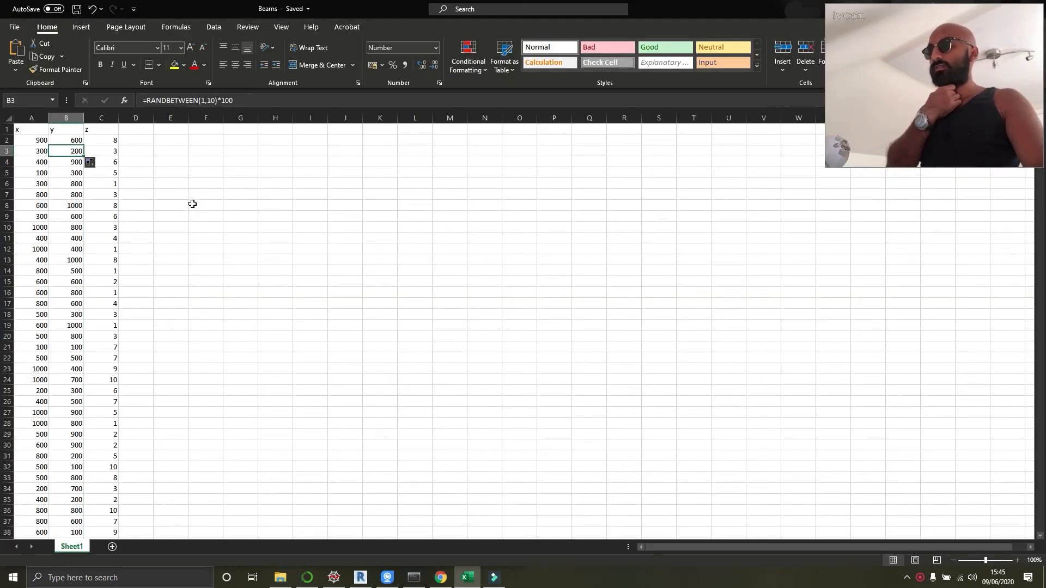